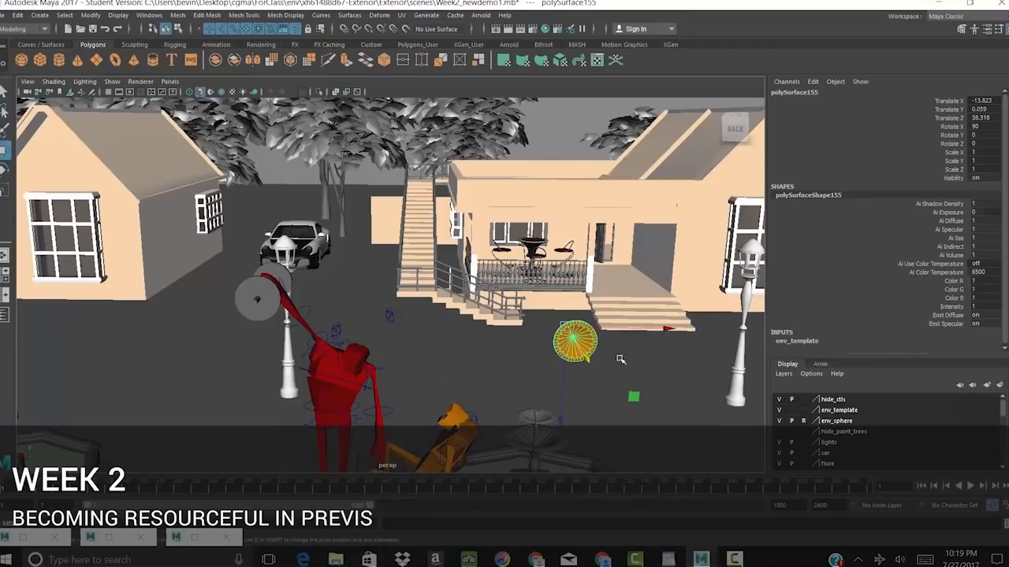
pyautogui.moveTo(596, 416)
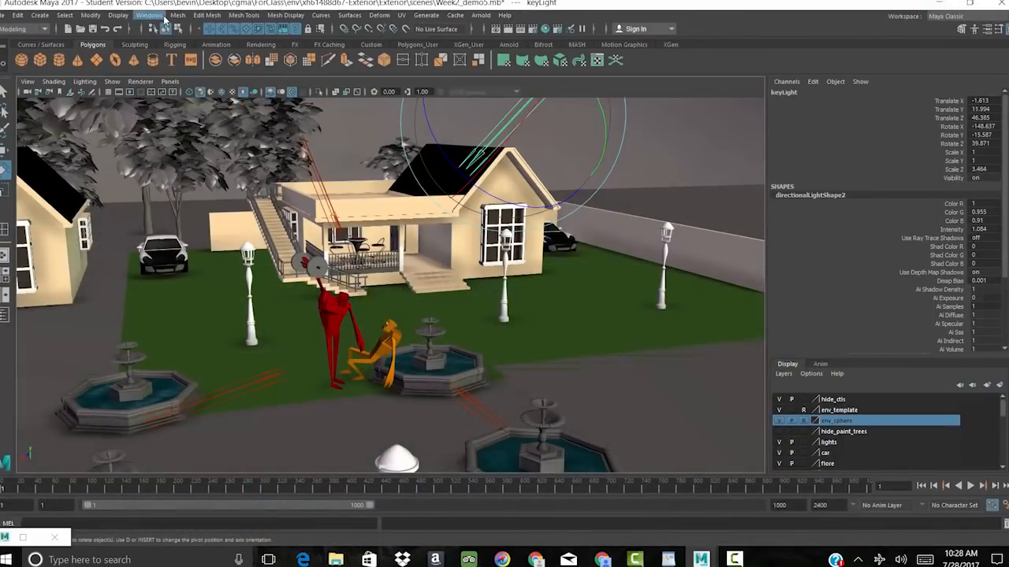
# In the Week2 demo scene, open the Windows menu to Rendering Editors.
pyautogui.click(149, 15)
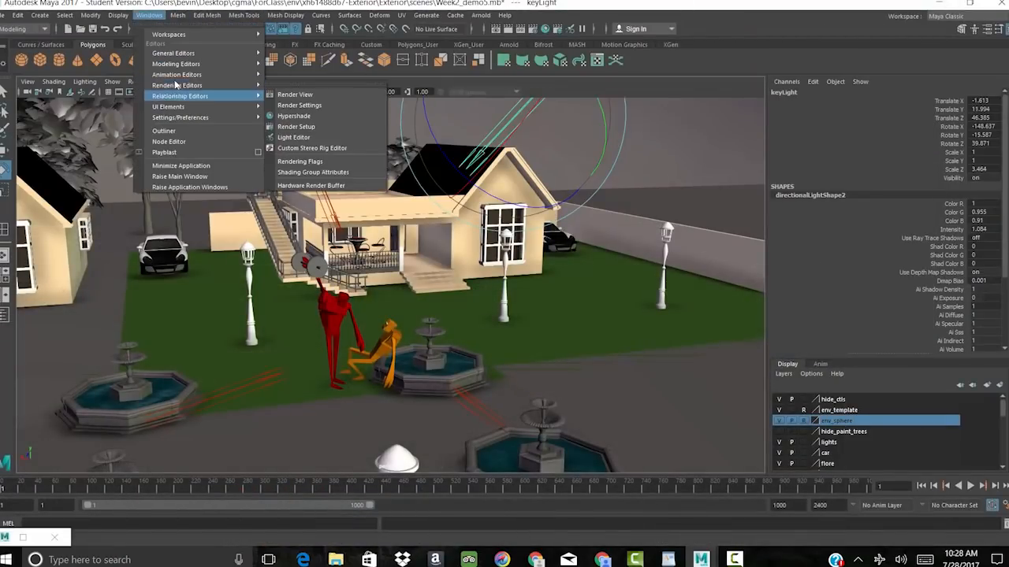
pyautogui.click(163, 131)
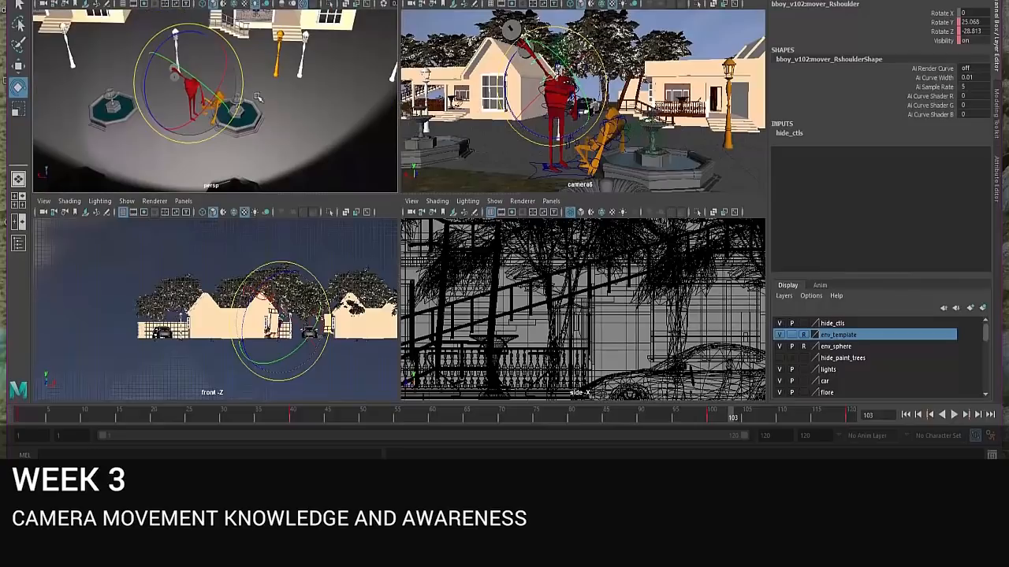
# Play the characters' animation in the camera6 panel, then jump to a later frame.
pyautogui.click(183, 201)
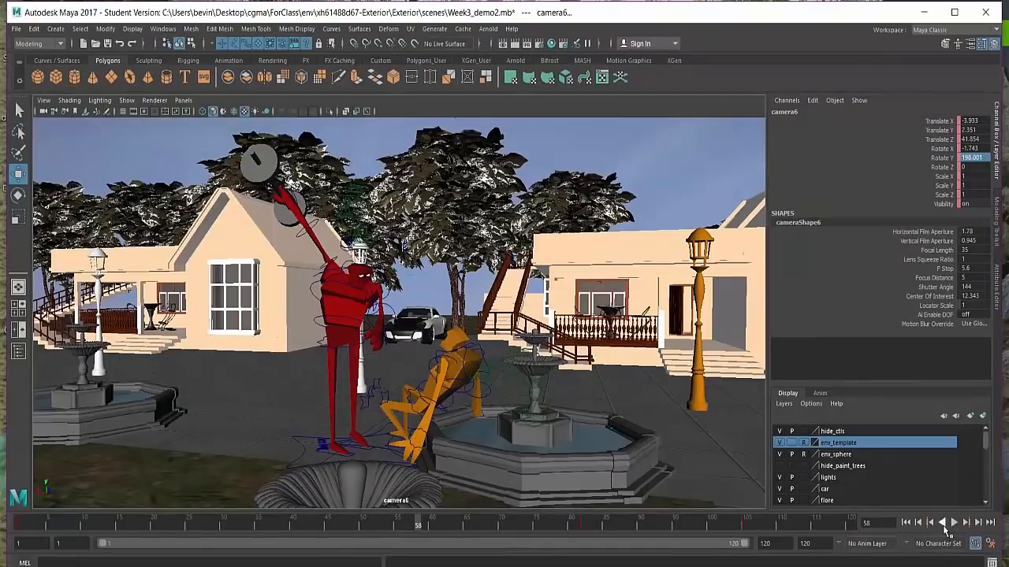
pyautogui.click(953, 522)
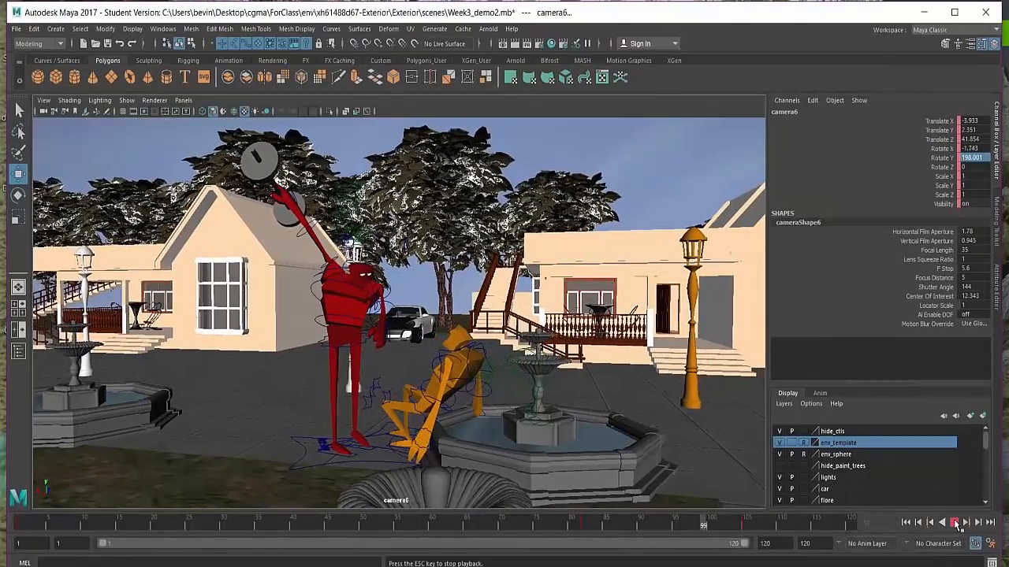
pyautogui.click(953, 522)
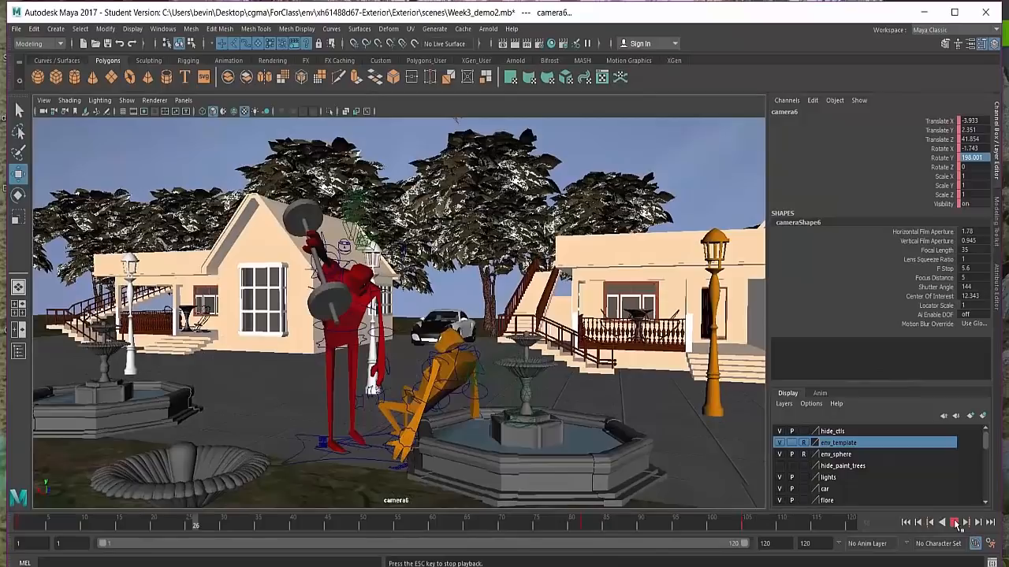
pyautogui.click(954, 522)
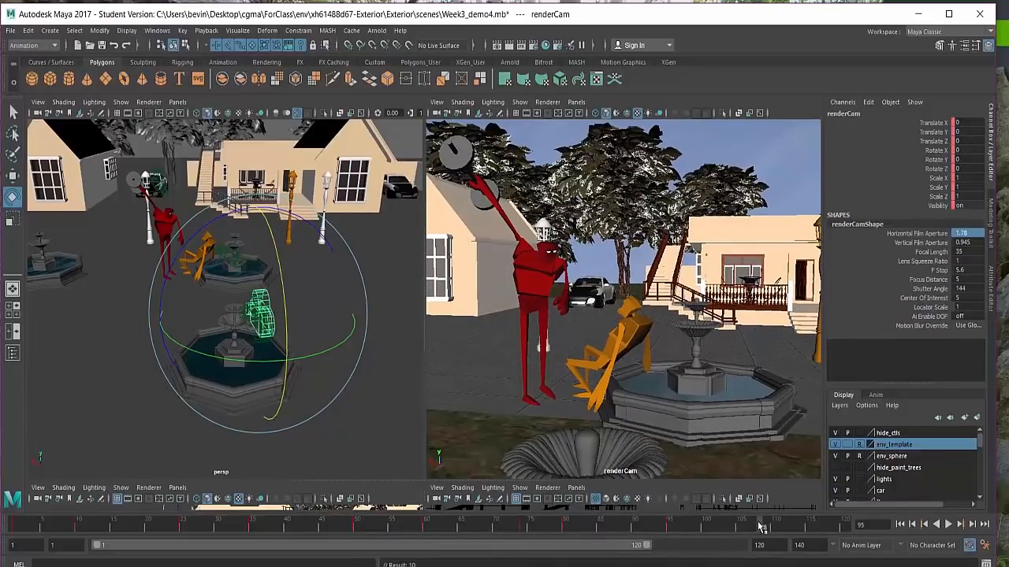
pyautogui.click(804, 523)
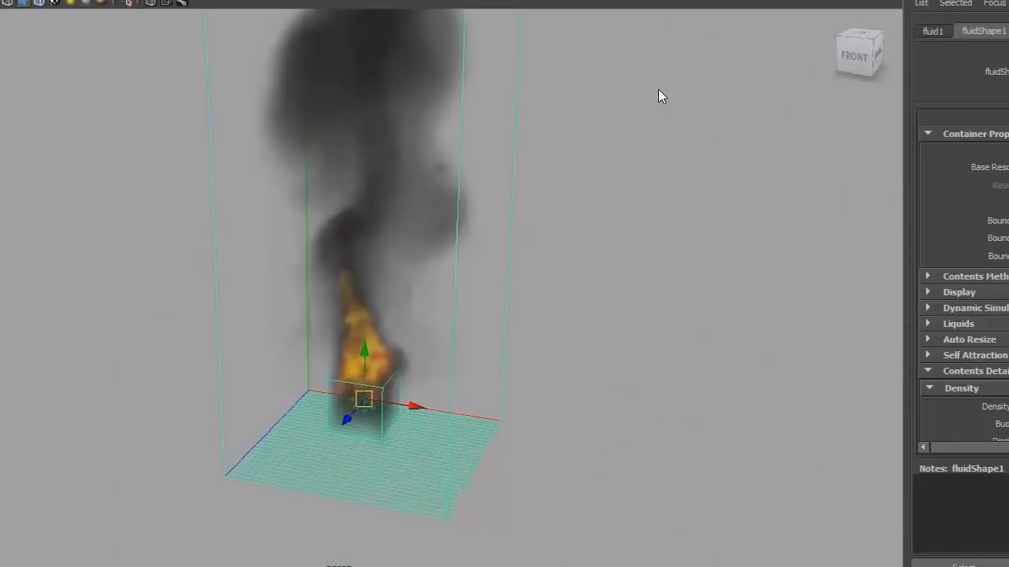
pyautogui.moveTo(351, 383)
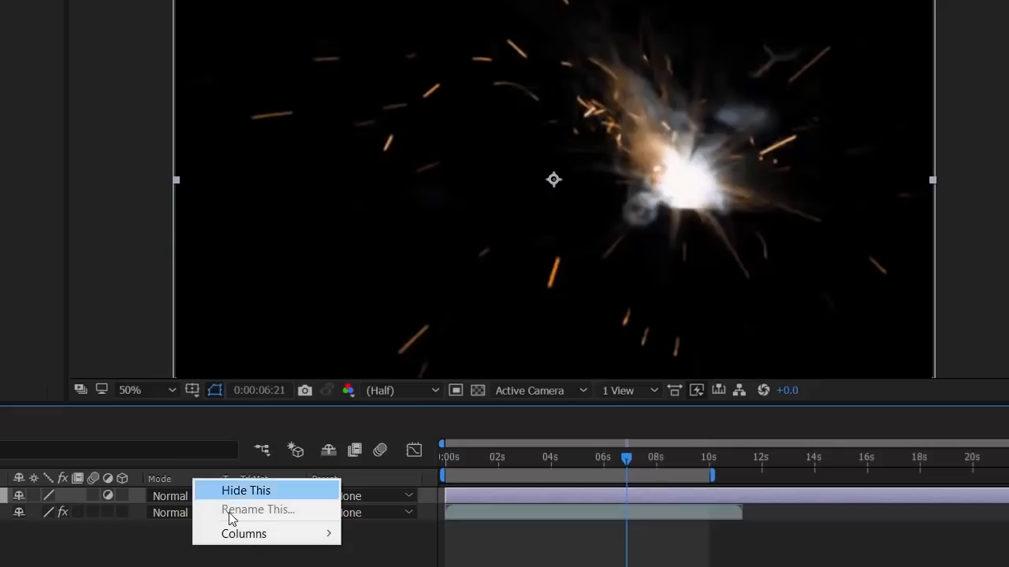
pyautogui.moveTo(245, 533)
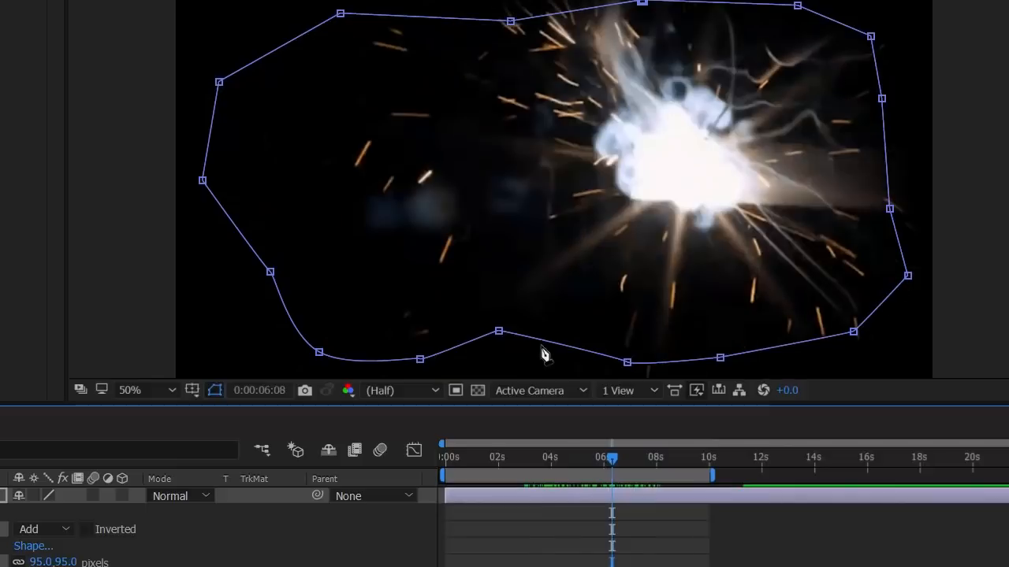
pyautogui.moveTo(934, 422)
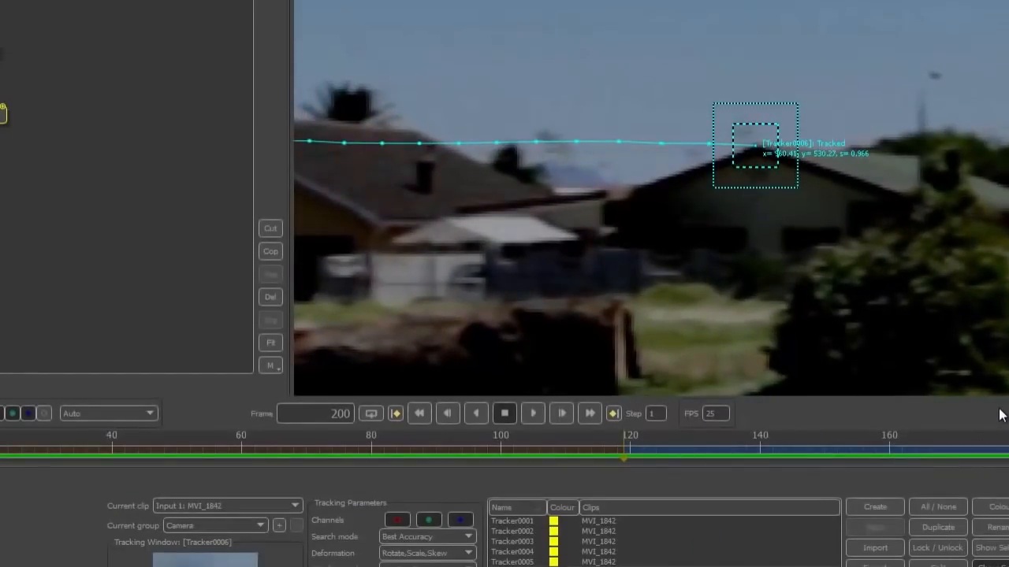
# Position Tracker0006 on the distant house roof in the Auto Track node.
pyautogui.moveTo(624, 457); pyautogui.dragTo(646, 457)
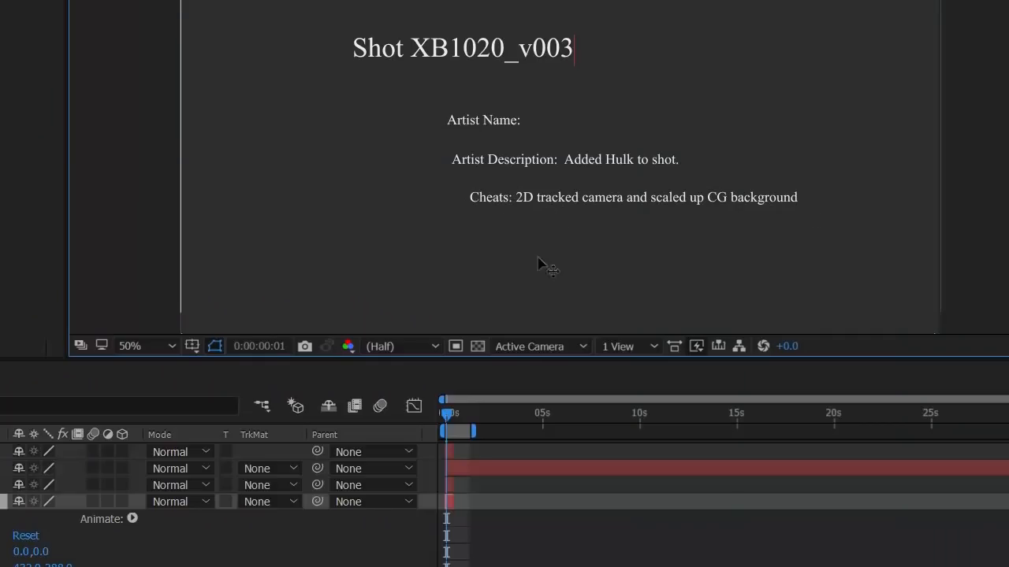
pyautogui.moveTo(627, 183)
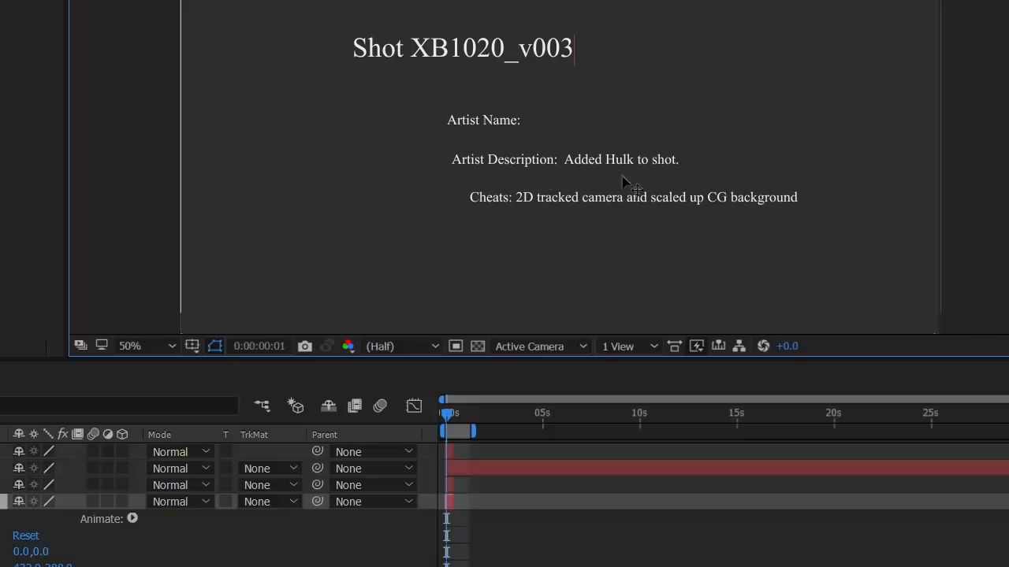